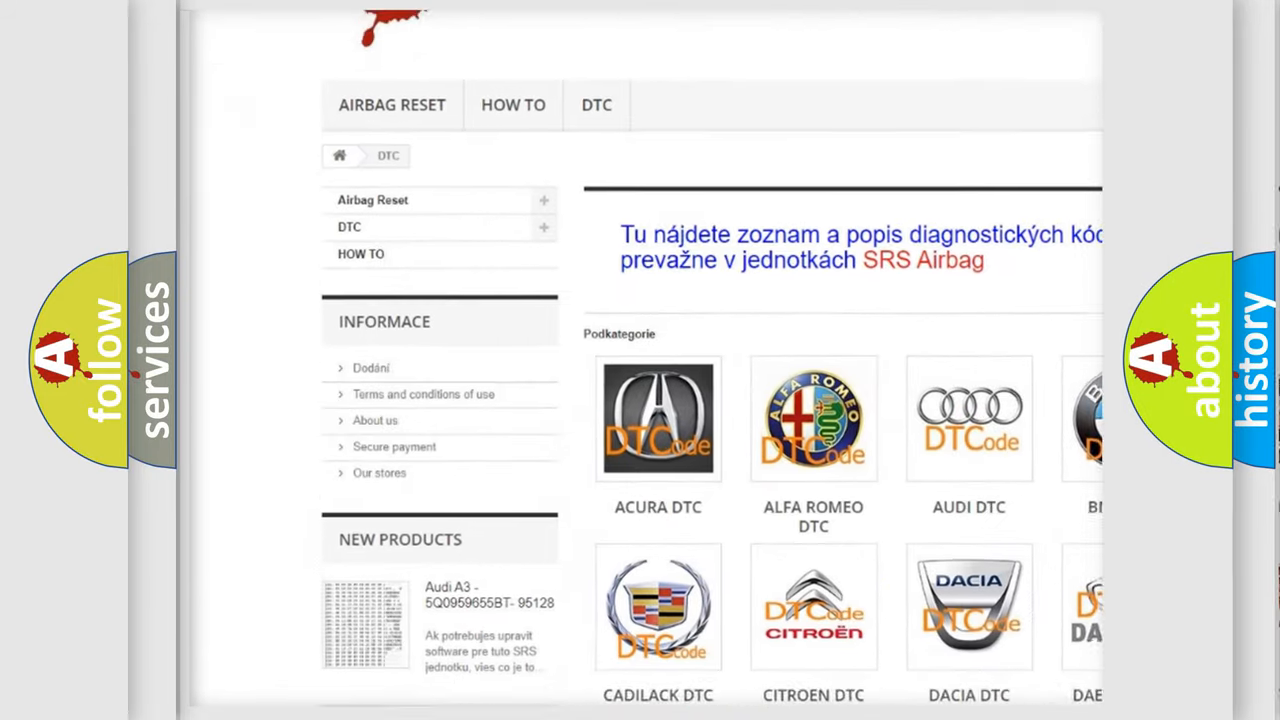
scroll("down", 3)
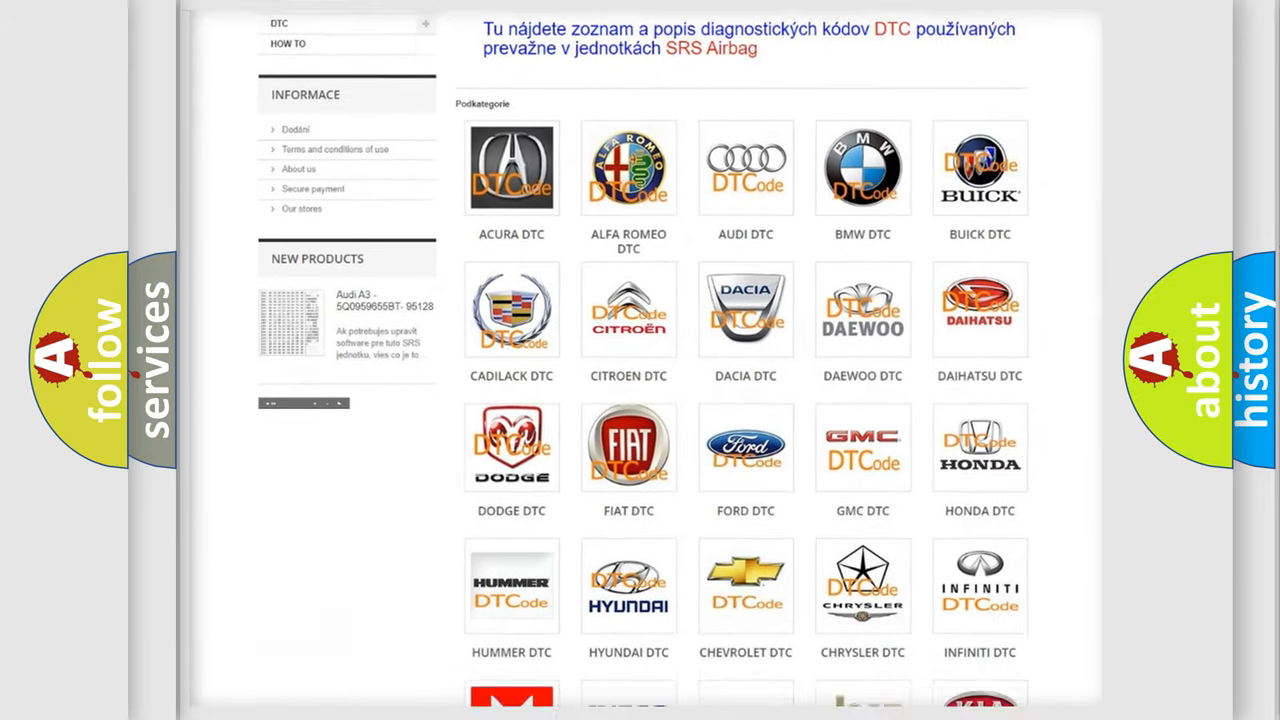
scroll("down", 3)
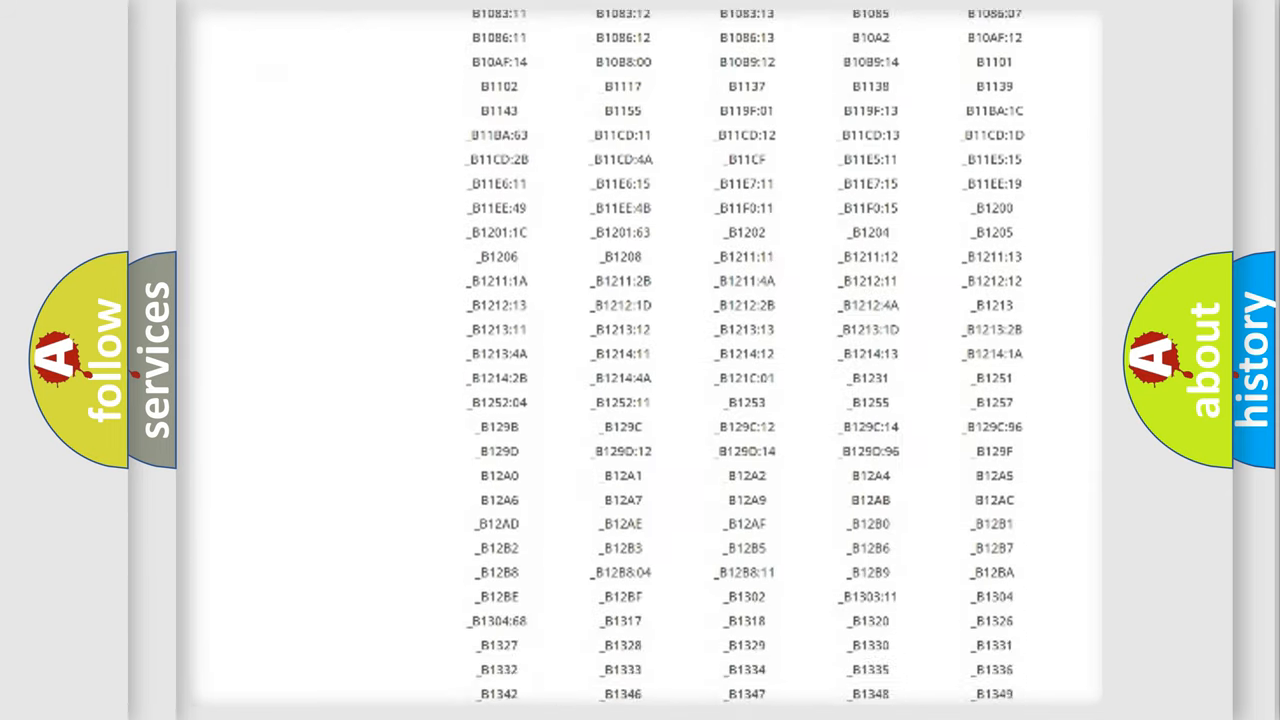
scroll("down", 3)
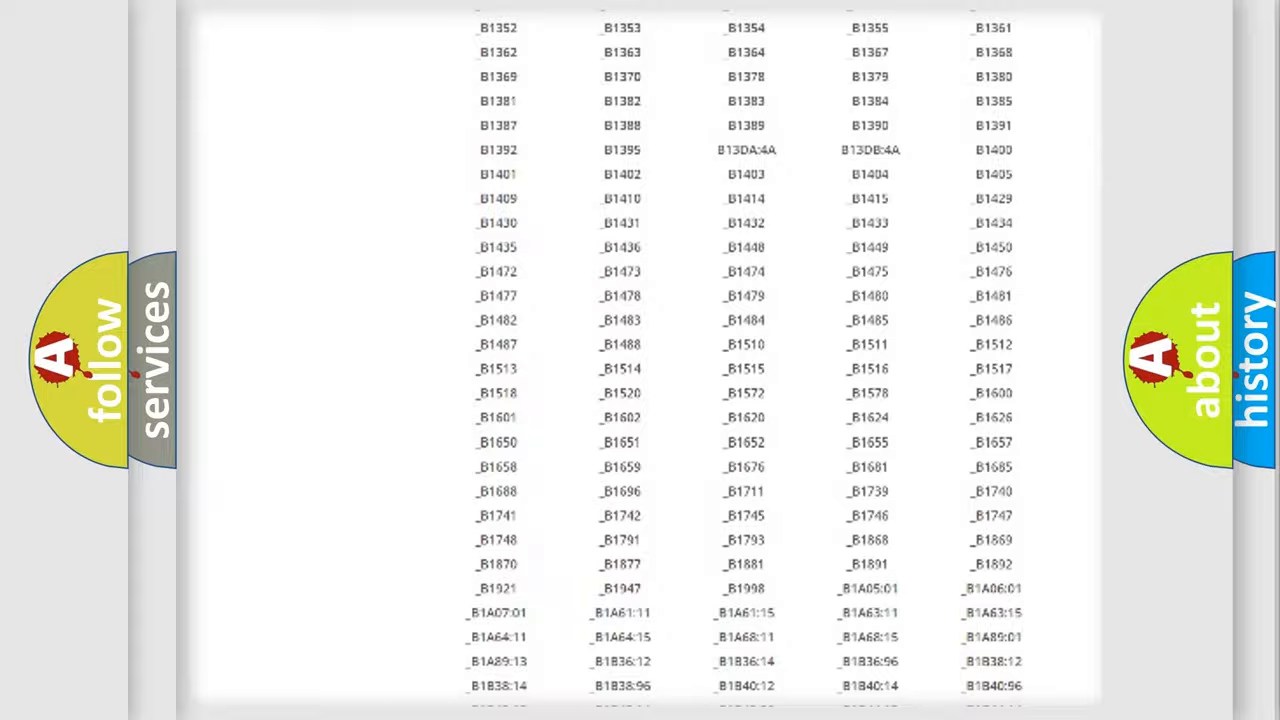